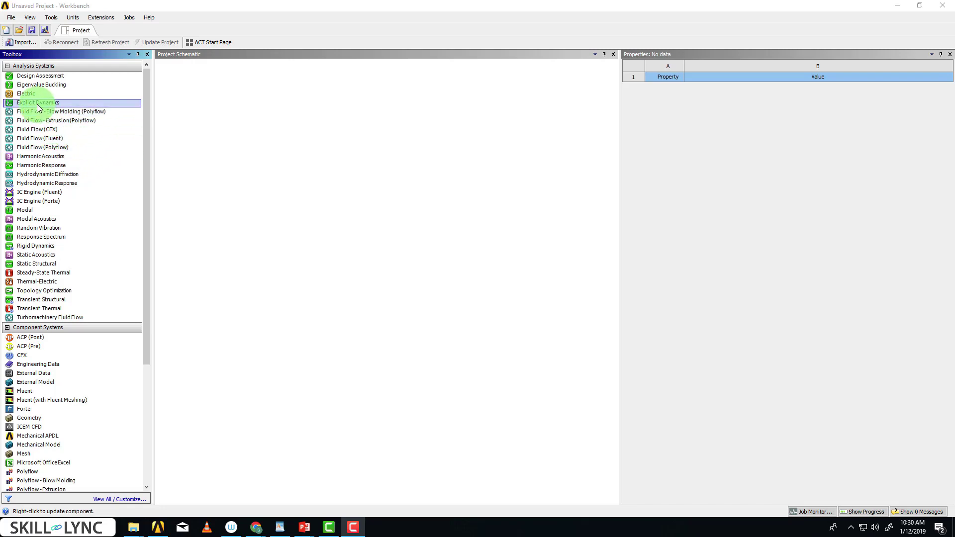
Add an Explicit Dynamics system and open its Engineering Data with the Explicit Materials library
double_click(37, 102)
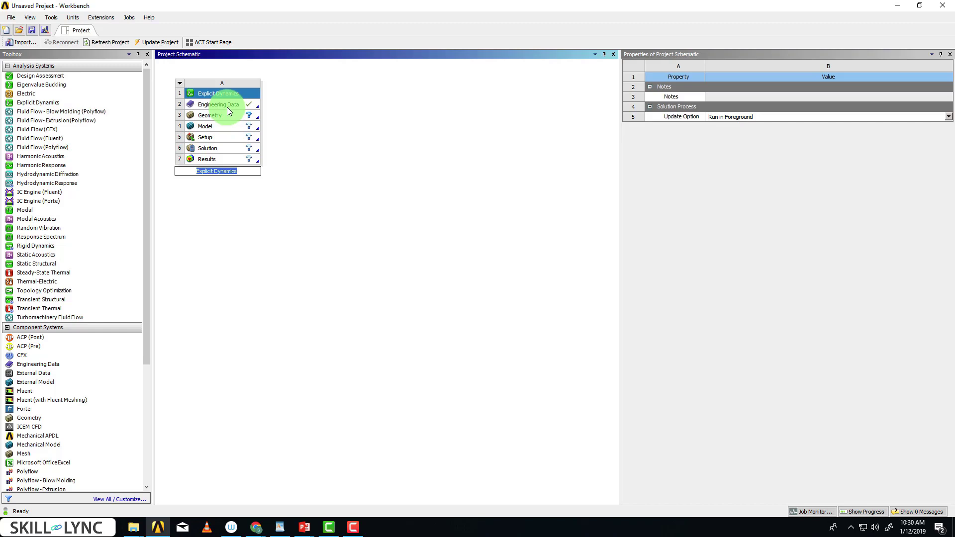
left_click(218, 105)
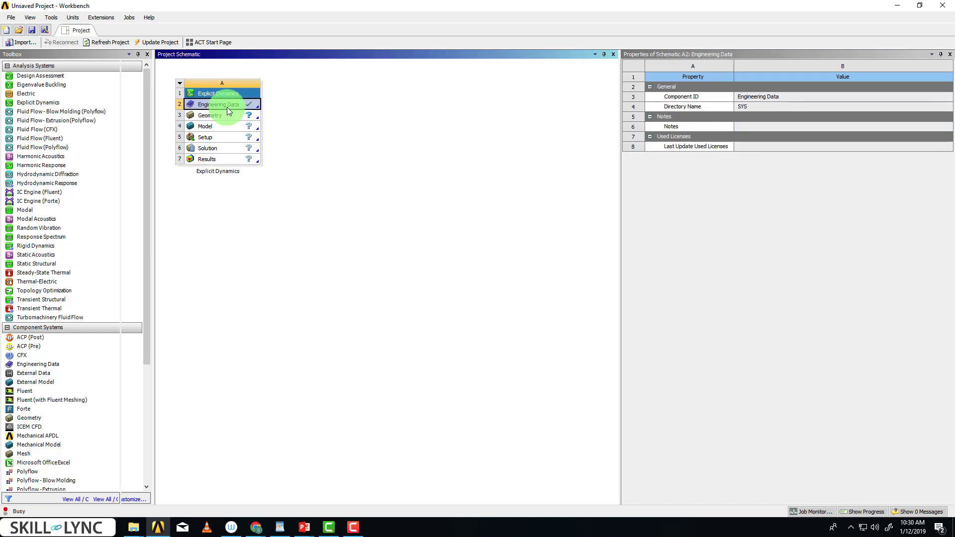
double_click(218, 105)
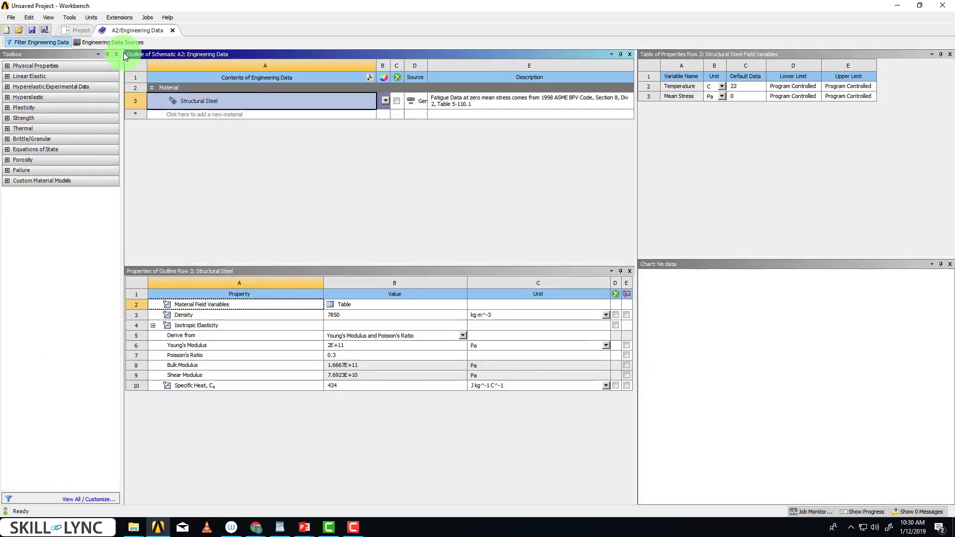
mouse_move(109, 41)
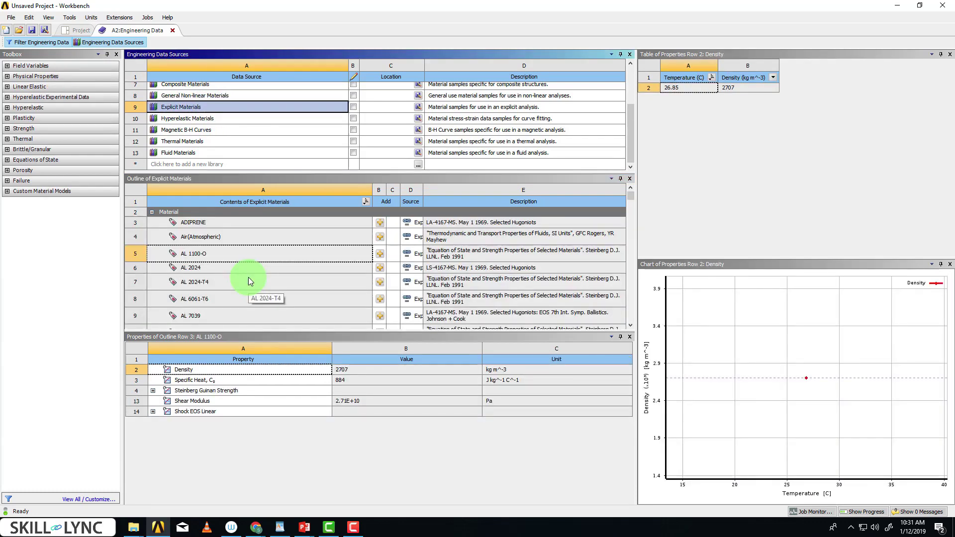
scroll("down", 3)
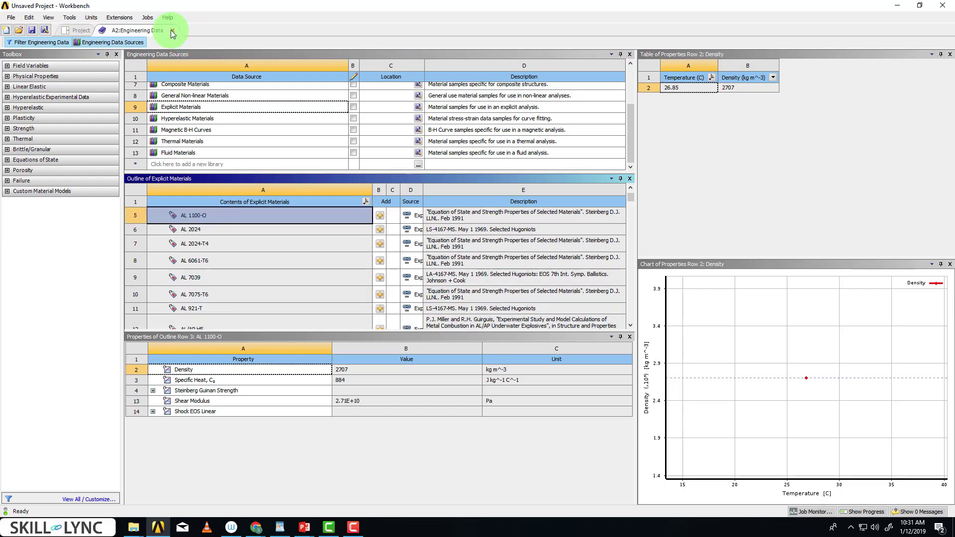
Import the machining-with-planer model in SpaceClaim and position it with Move from the workpiece's bottom face
left_click(80, 31)
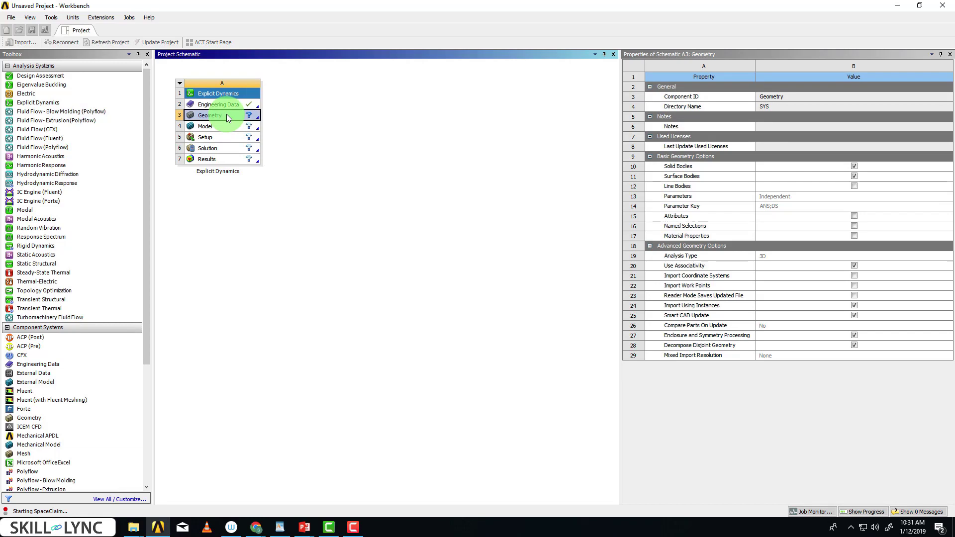
double_click(210, 115)
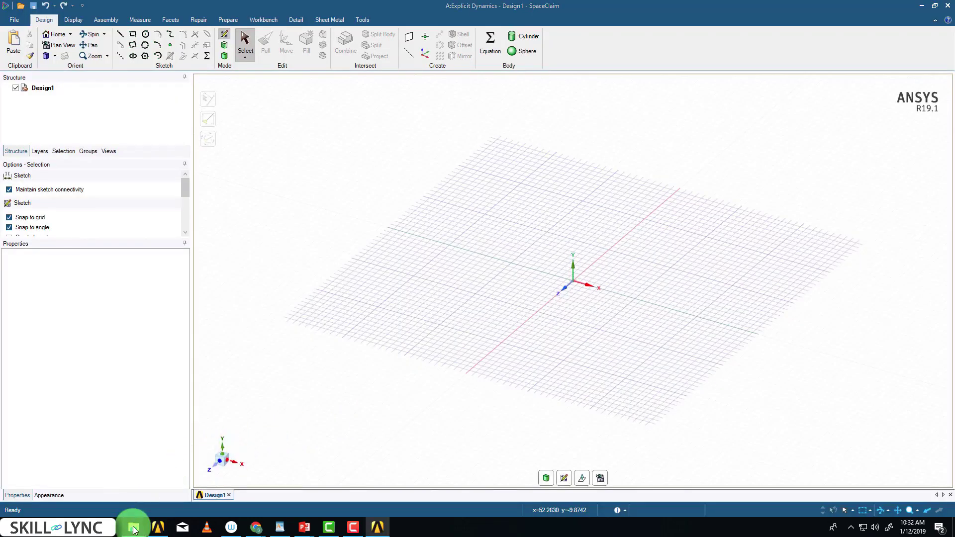
left_click(133, 528)
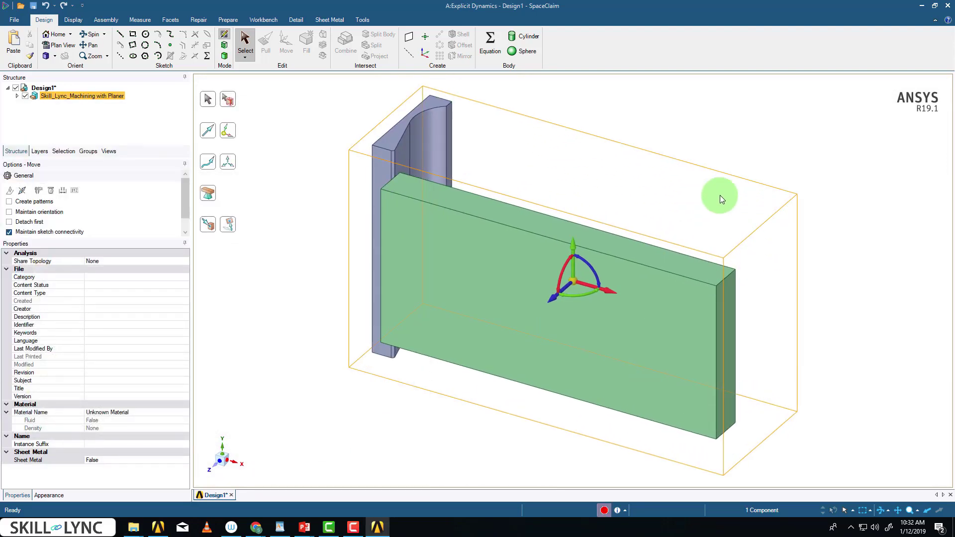
left_click(286, 44)
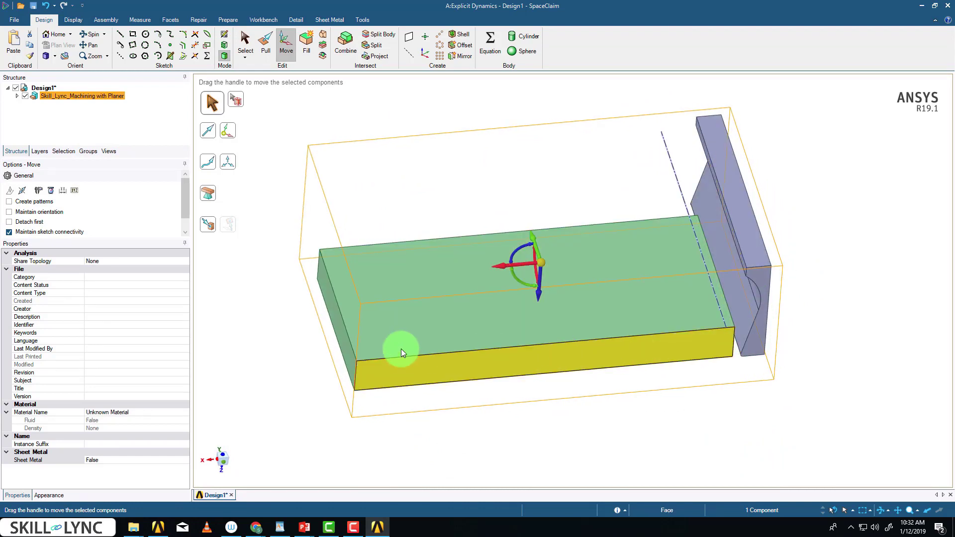
left_click(559, 321)
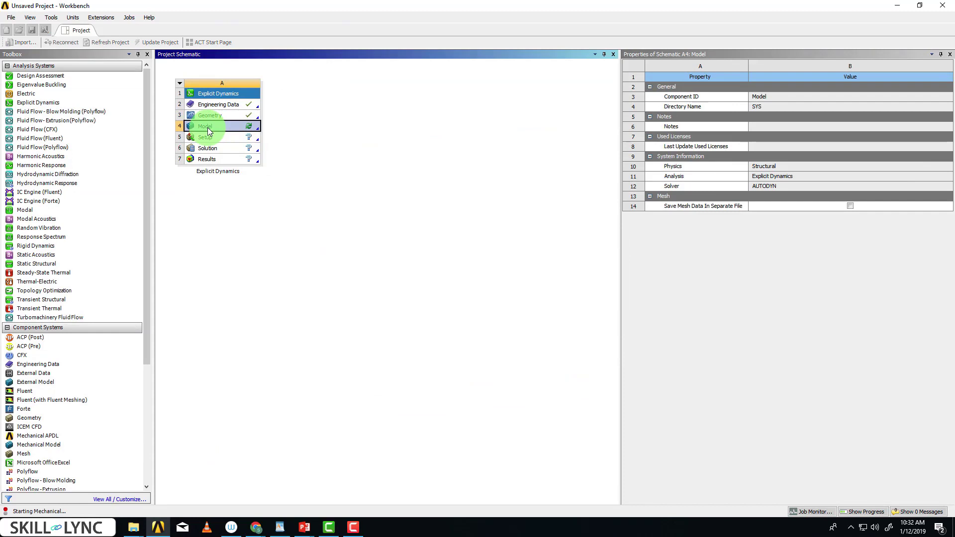
Rename the first imported solid to 'workpiece' and select the second solid for renaming
double_click(206, 126)
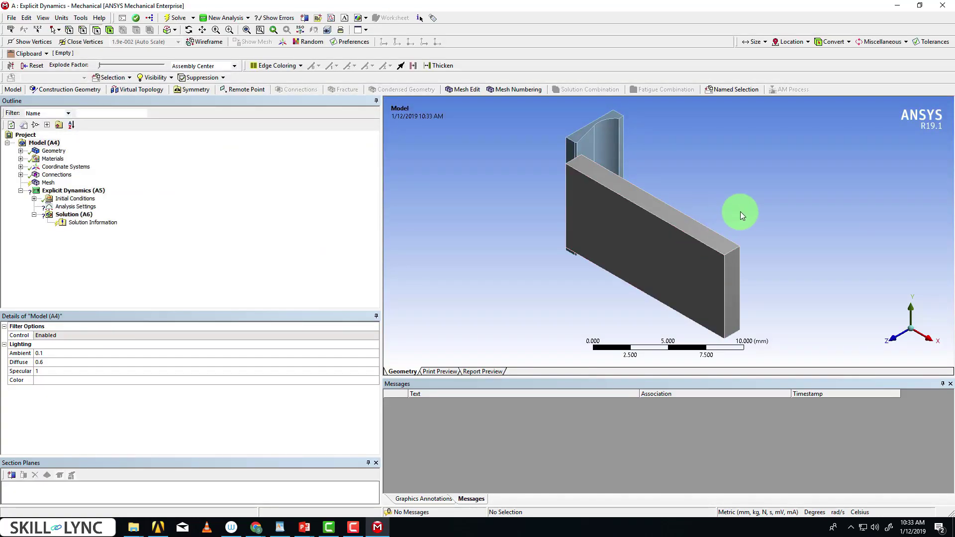
mouse_move(782, 255)
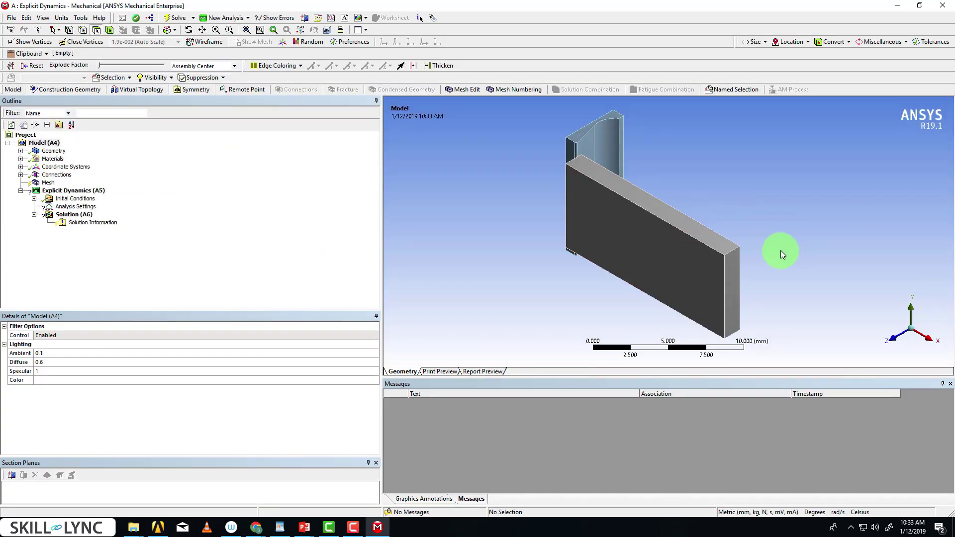
left_click_drag(780, 254, 733, 251)
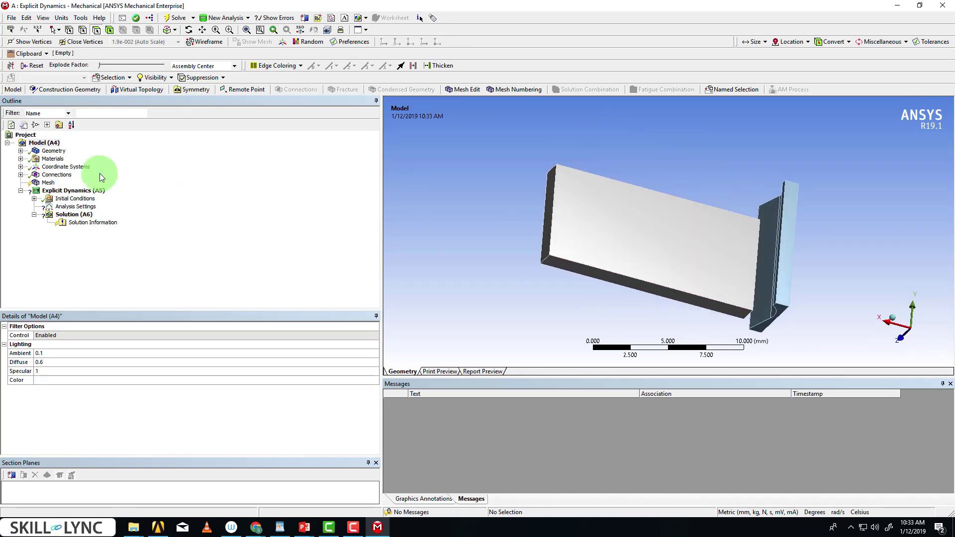
left_click(21, 150)
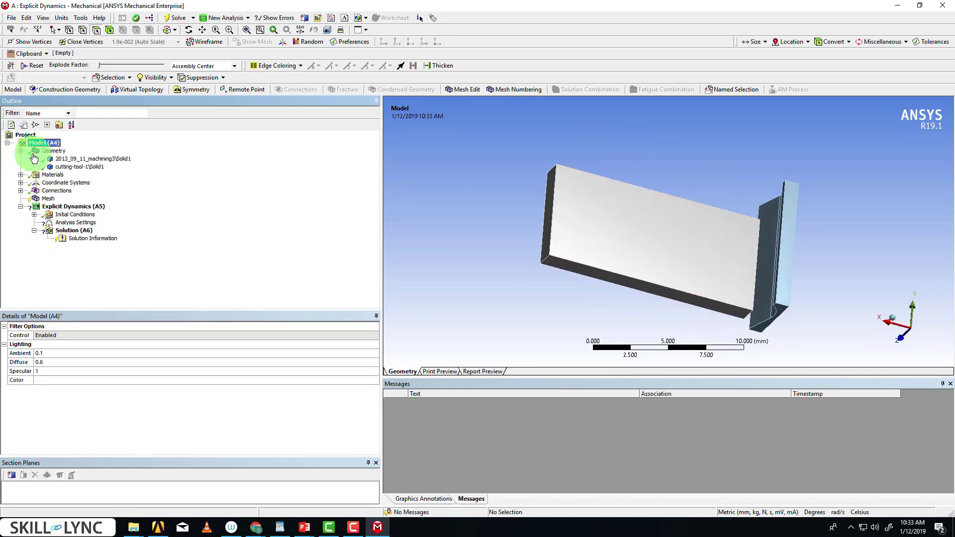
left_click(92, 158)
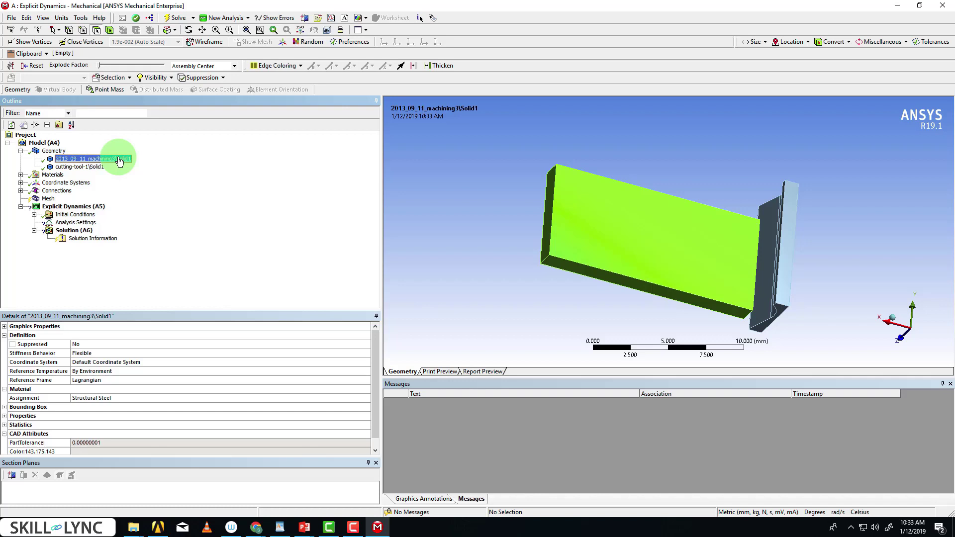
right_click(119, 158)
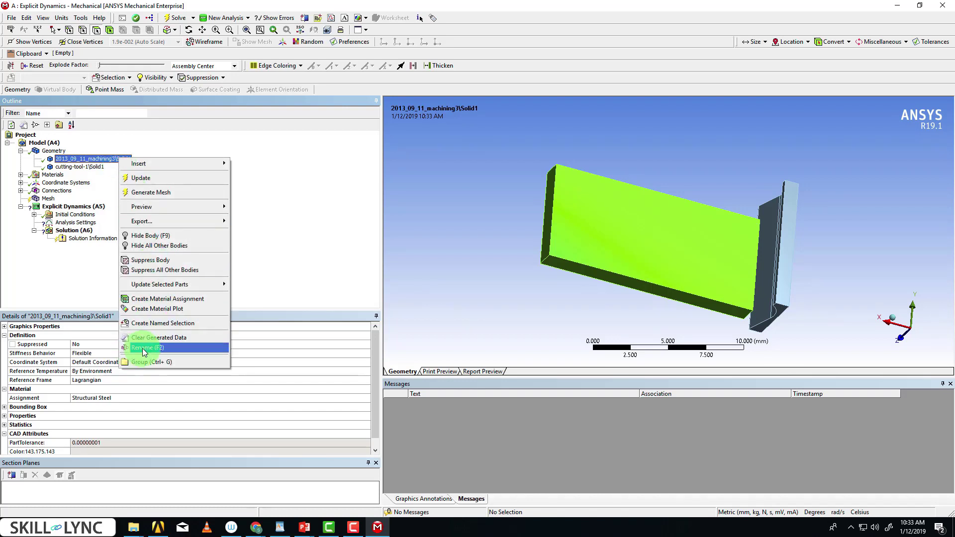
left_click(147, 347)
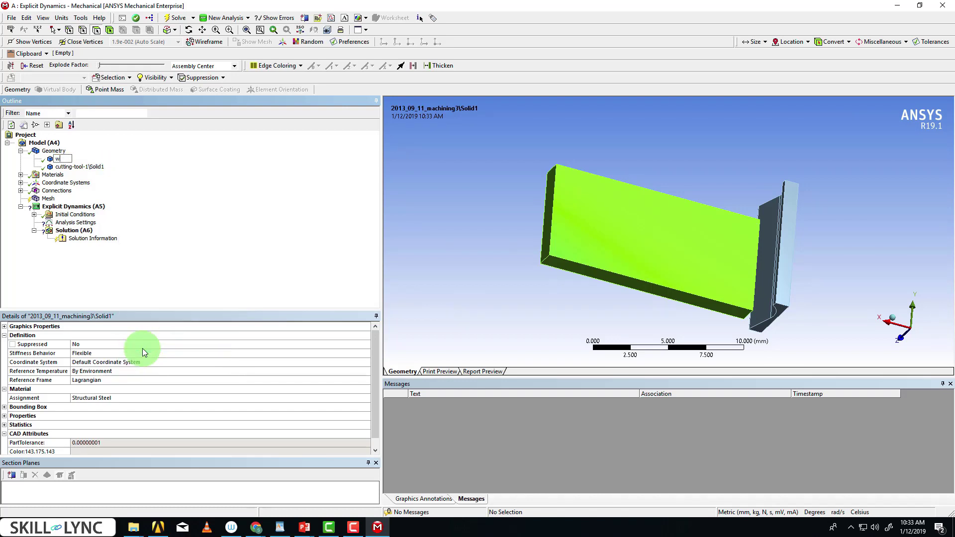
type("workpiece")
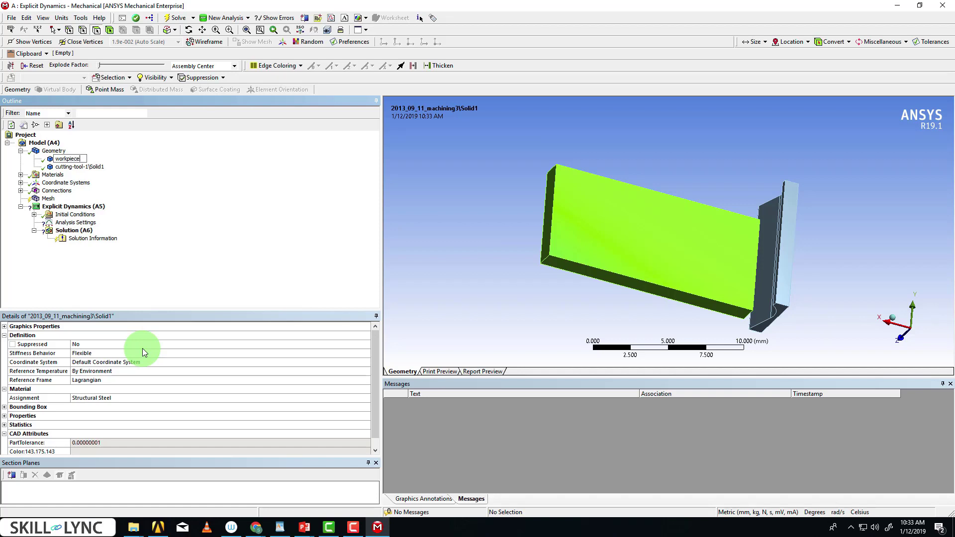
left_click(80, 167)
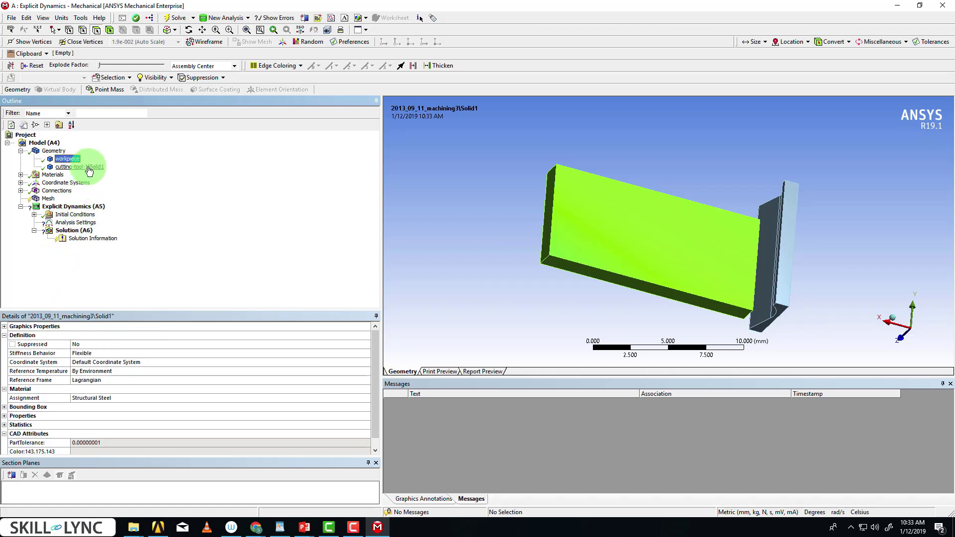
left_click(79, 166)
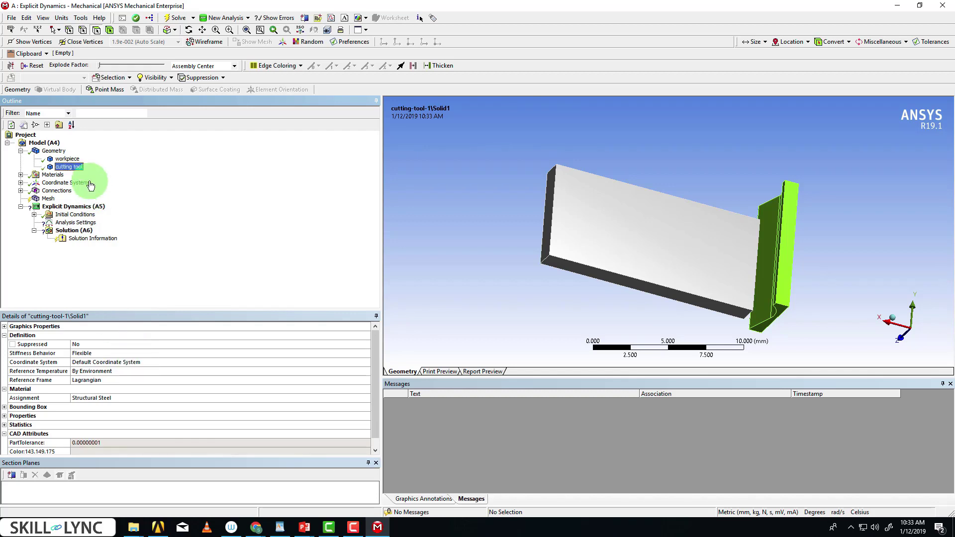
Assign STEEL 1006 to the workpiece and set the cutting tool's Stiffness Behavior to Rigid
left_click(67, 159)
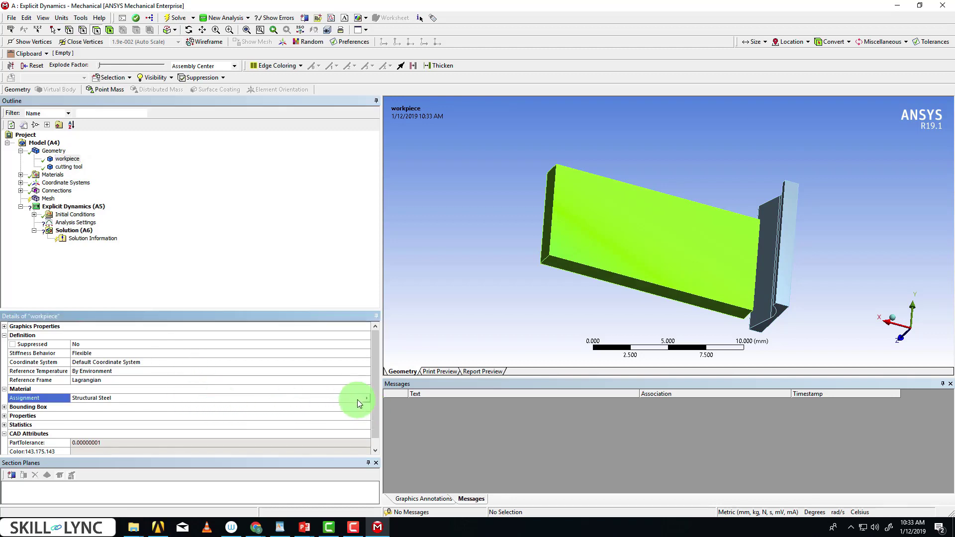
left_click(368, 398)
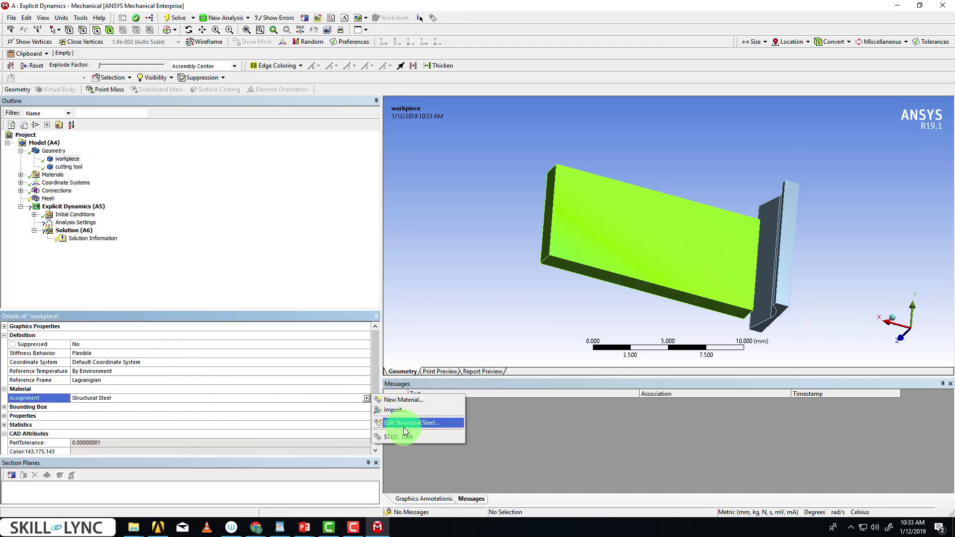
left_click(402, 437)
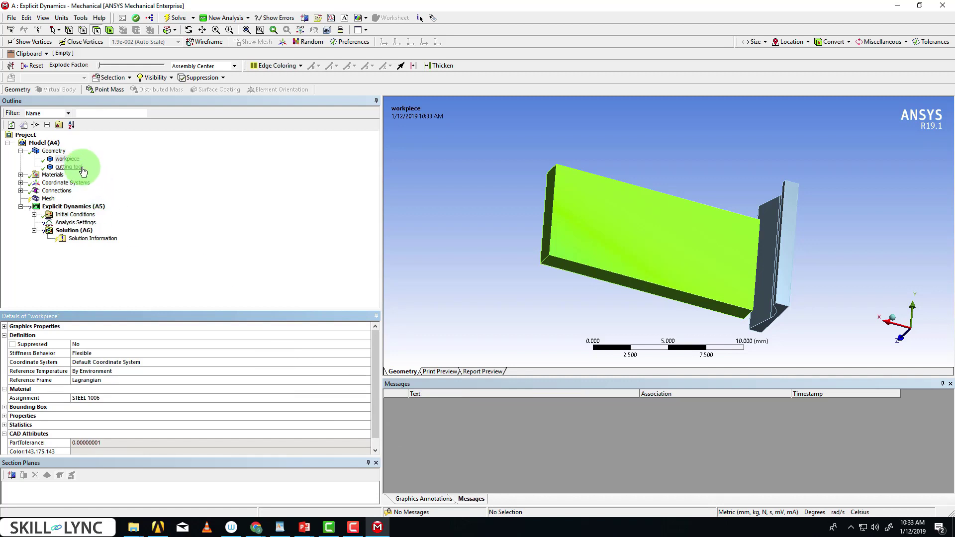
left_click(69, 166)
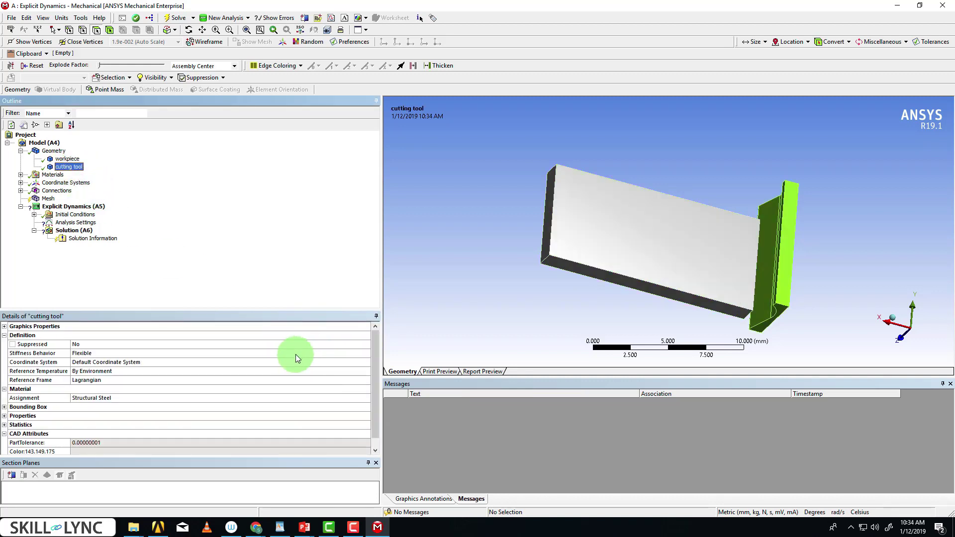
mouse_move(290, 362)
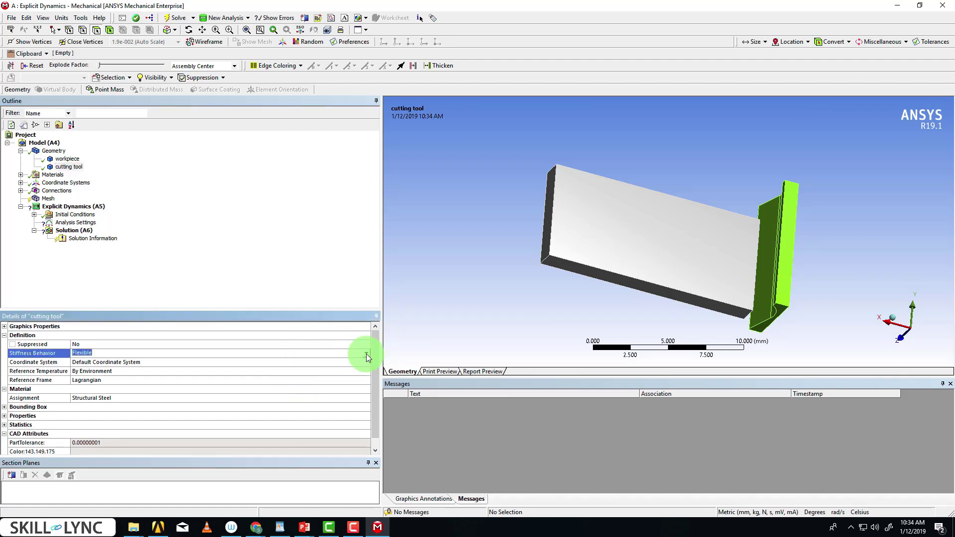
left_click(80, 353)
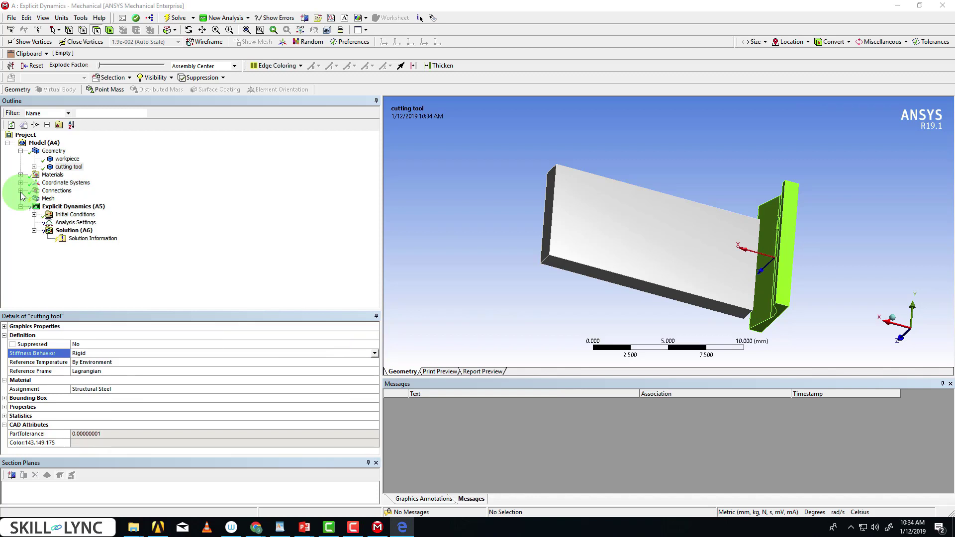
Delete the automatic bonded Contacts region under Connections
left_click(21, 190)
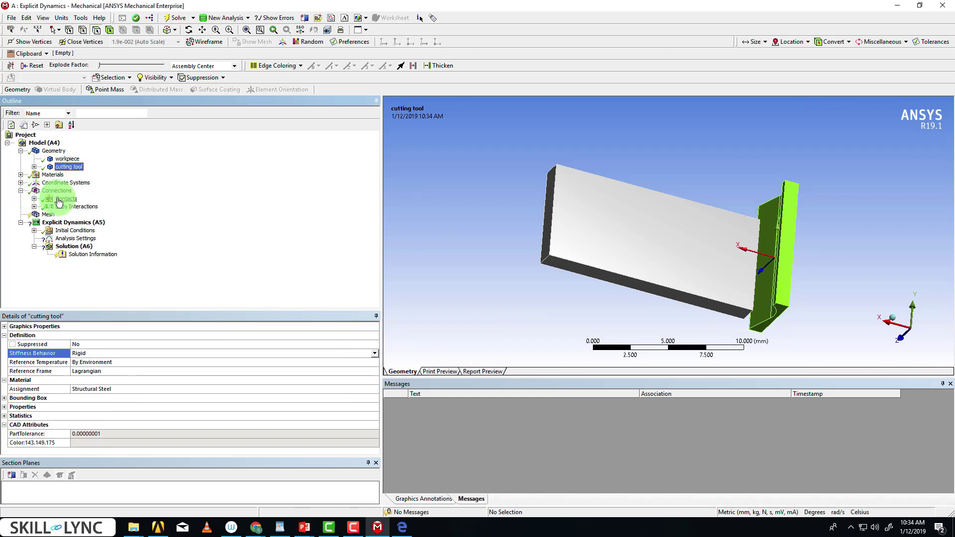
left_click(62, 198)
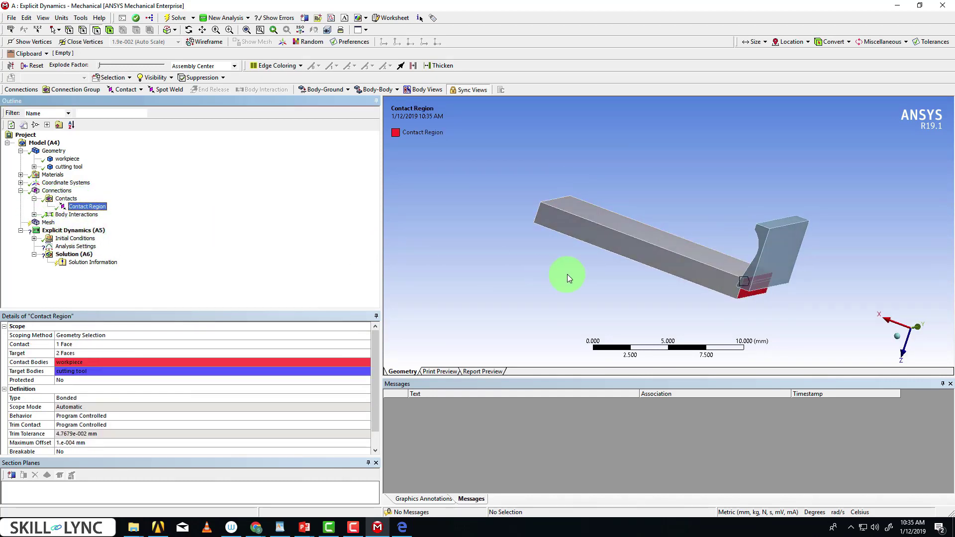
mouse_move(98, 404)
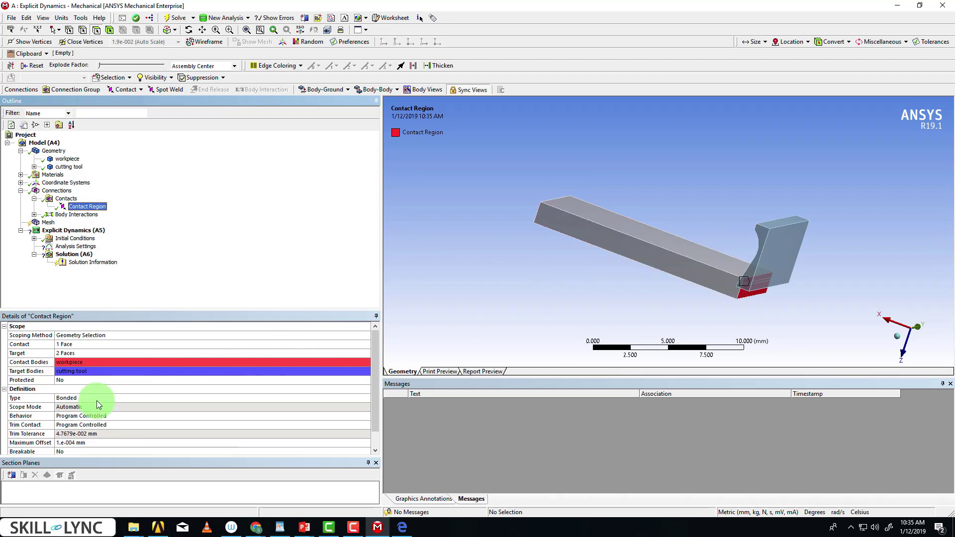
mouse_move(752, 262)
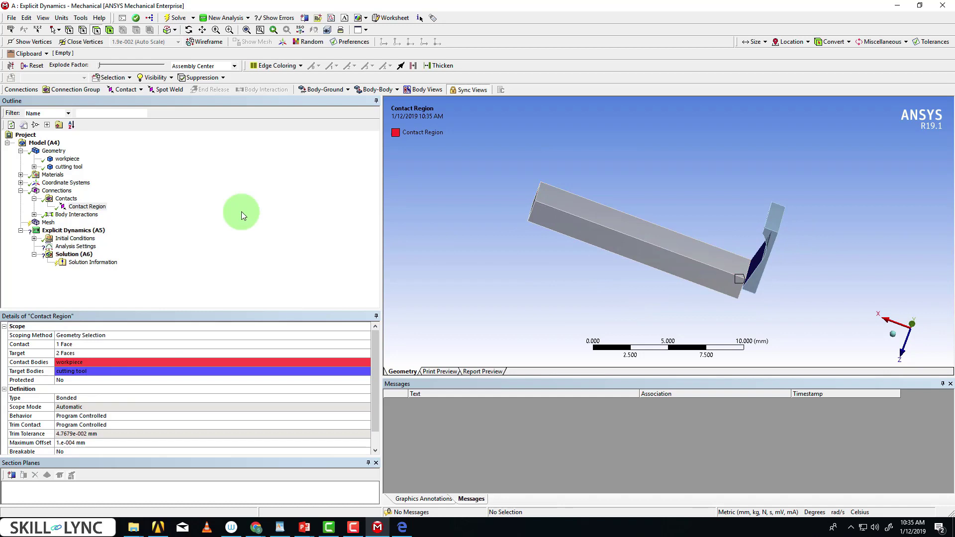
right_click(66, 198)
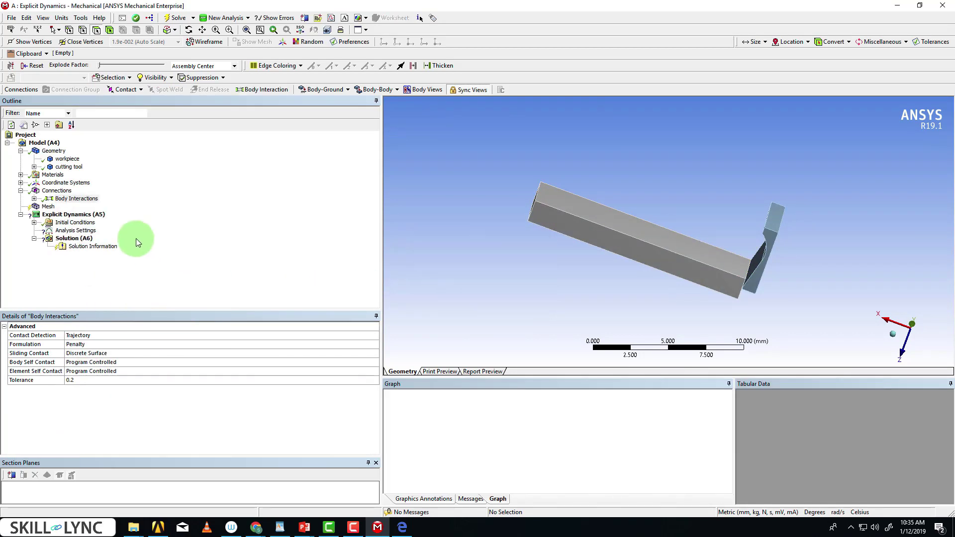
left_click(35, 198)
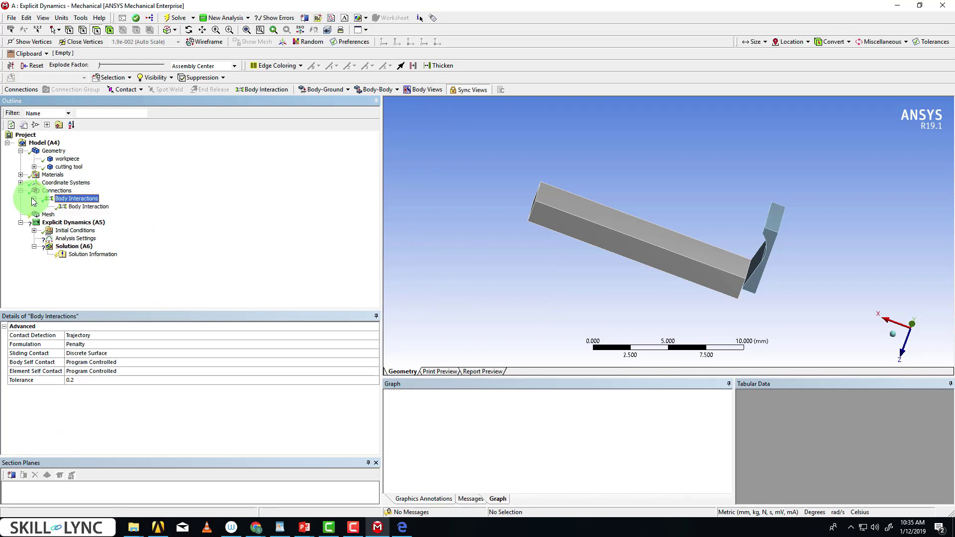
Confirm the Body Interaction is Frictionless and move to the Mesh details
left_click(88, 207)
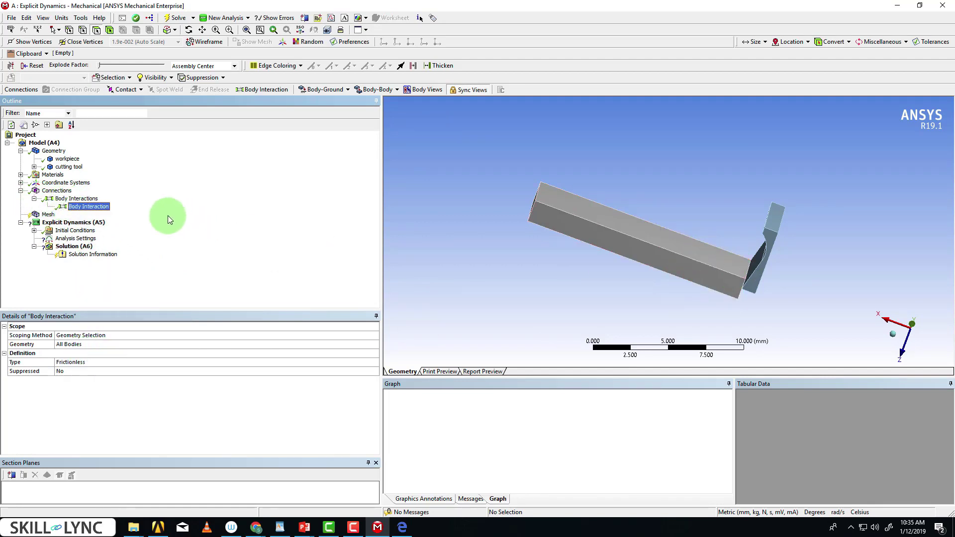
left_click(56, 191)
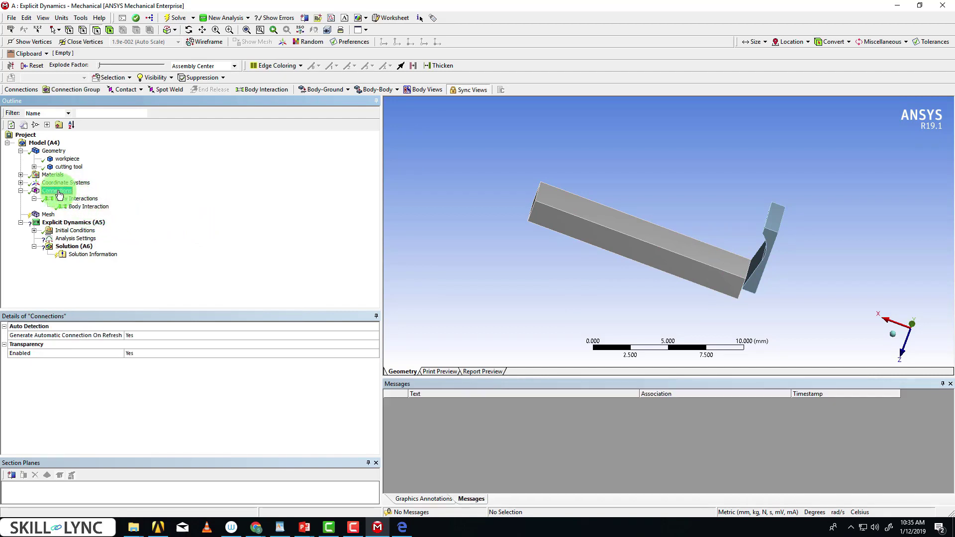
left_click(57, 190)
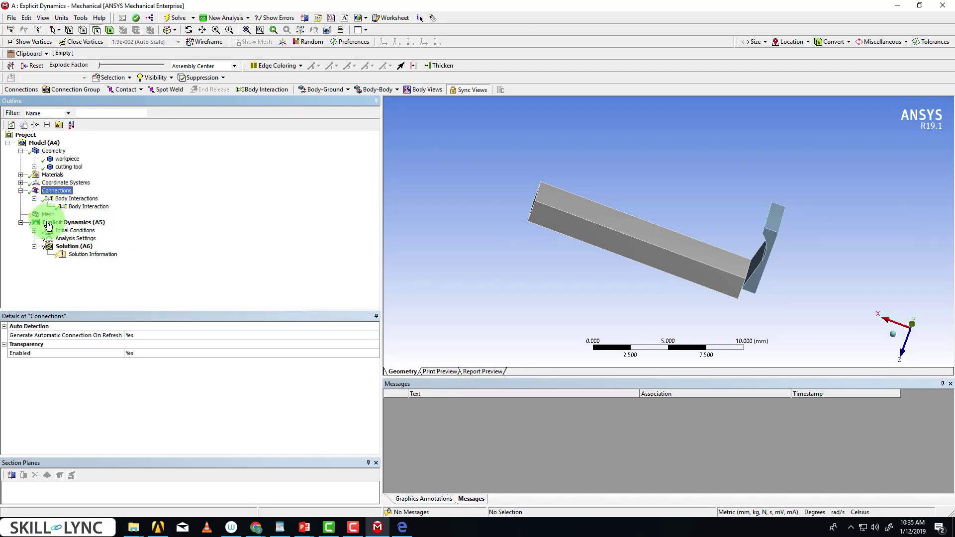
left_click(48, 214)
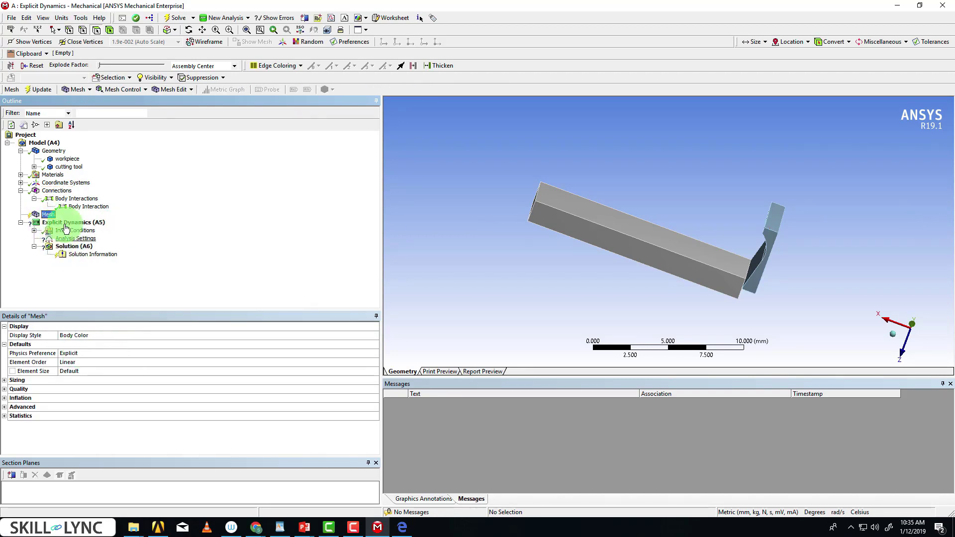
Insert a mesh Method scoped to the cutting tool and set it to Tetrahedrons
right_click(48, 214)
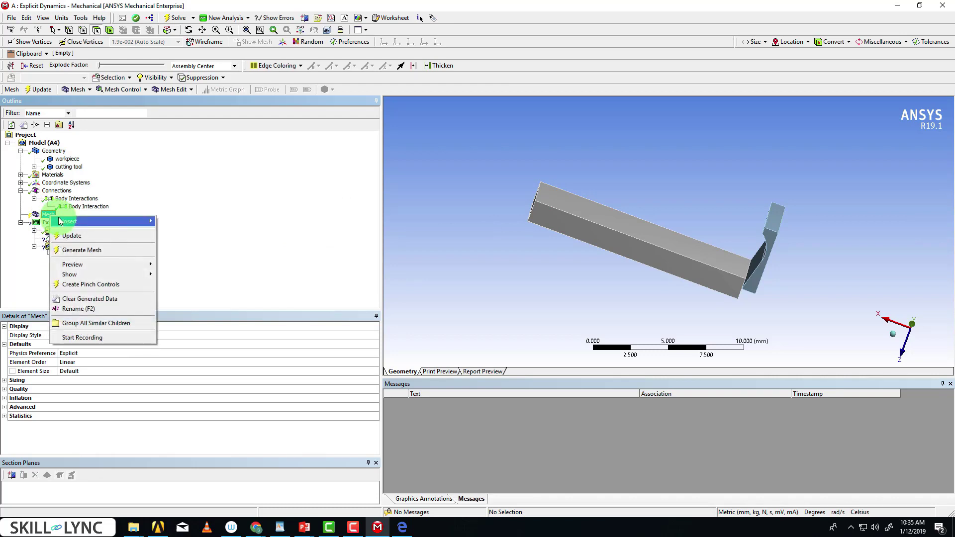
mouse_move(69, 220)
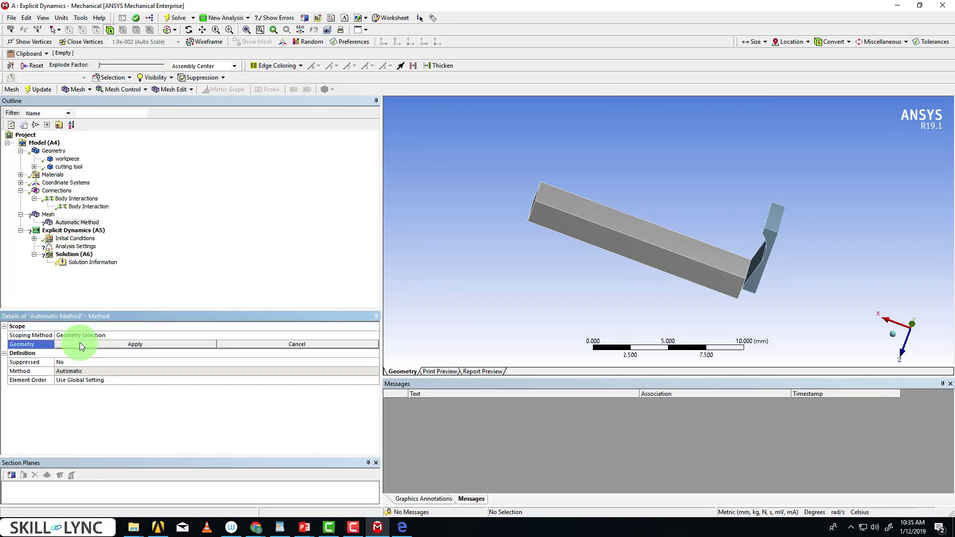
left_click(134, 345)
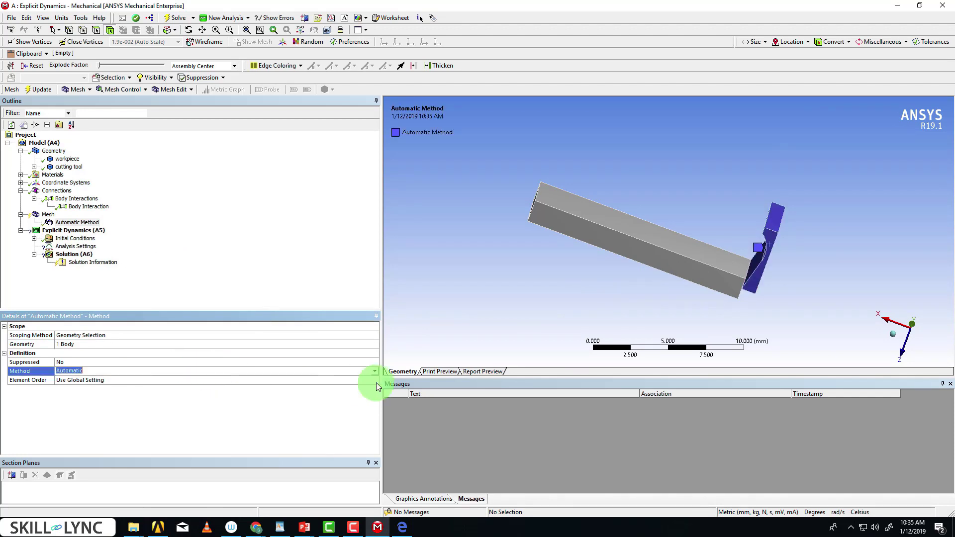
left_click(73, 371)
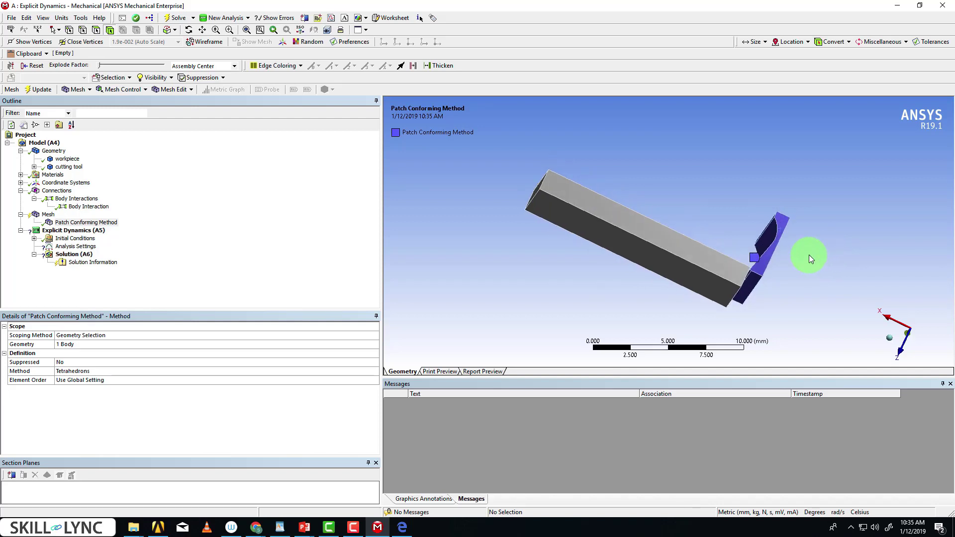
mouse_move(385, 237)
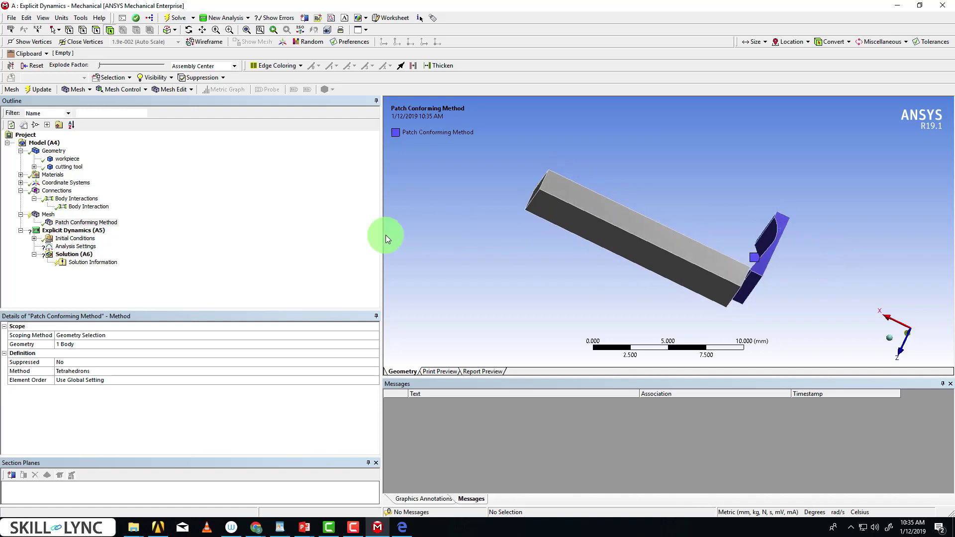
right_click(48, 214)
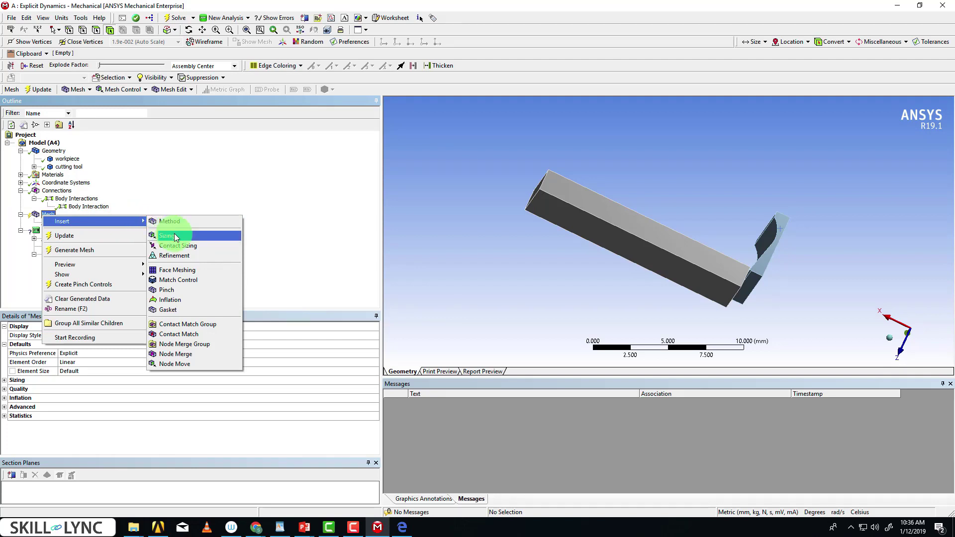
Add an edge Sizing on four workpiece edges with Number of Divisions = 10 and generate the mesh
left_click(166, 235)
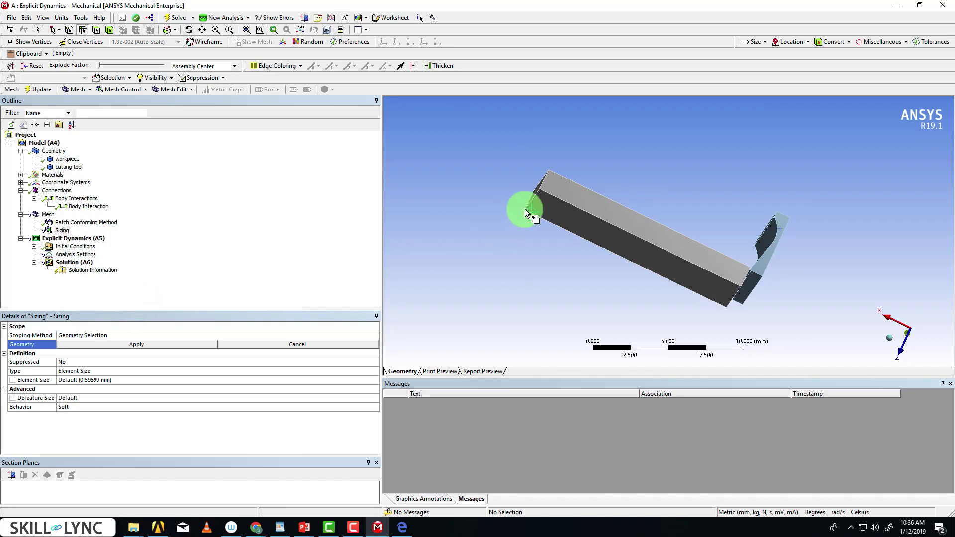
left_click(738, 306)
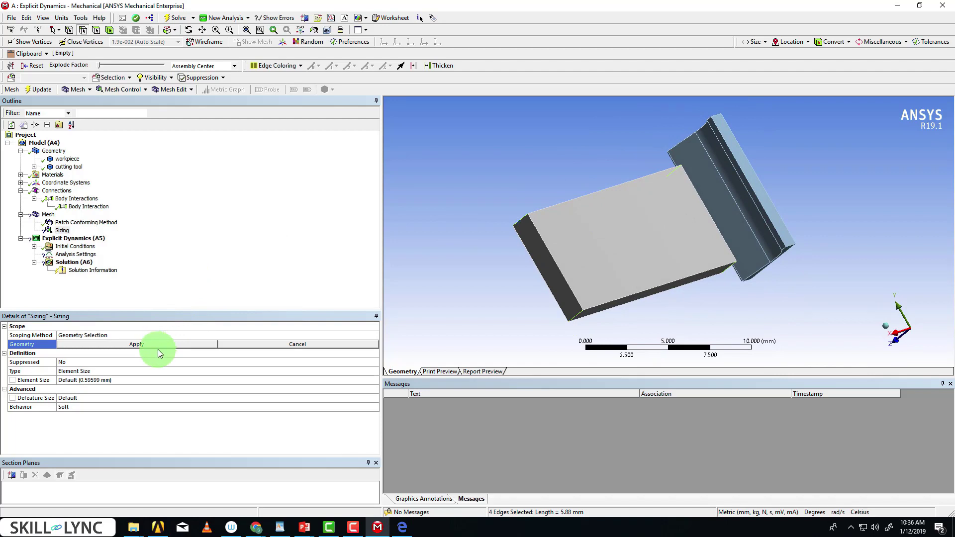
left_click(135, 345)
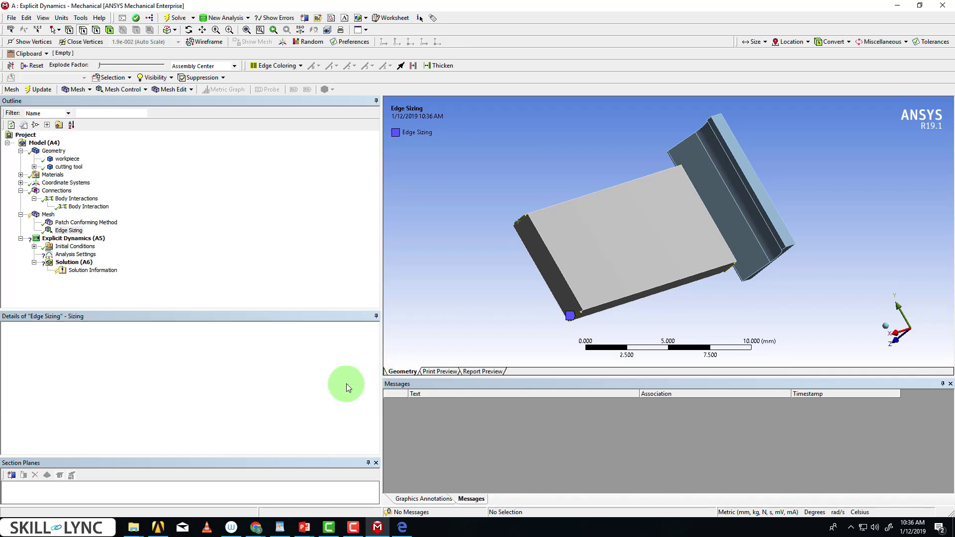
left_click(69, 230)
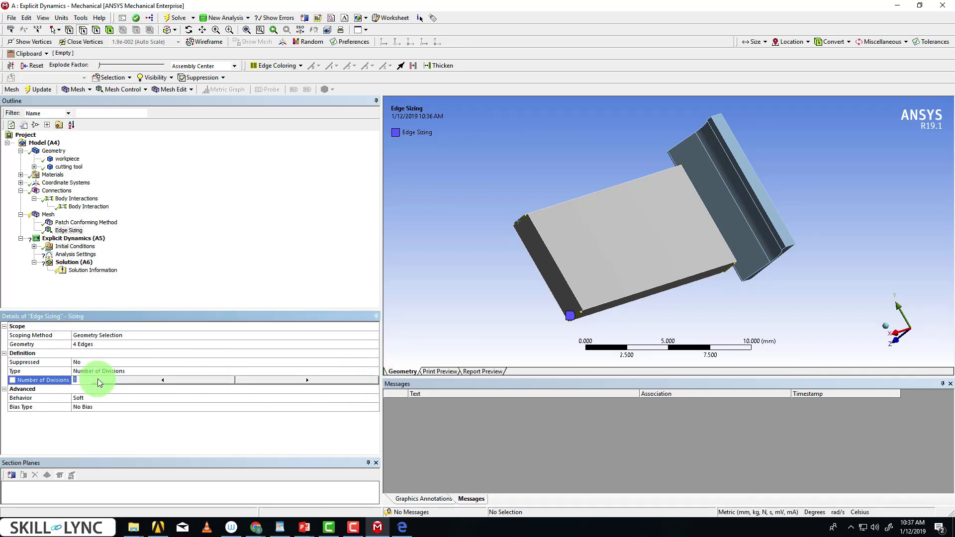
type("10")
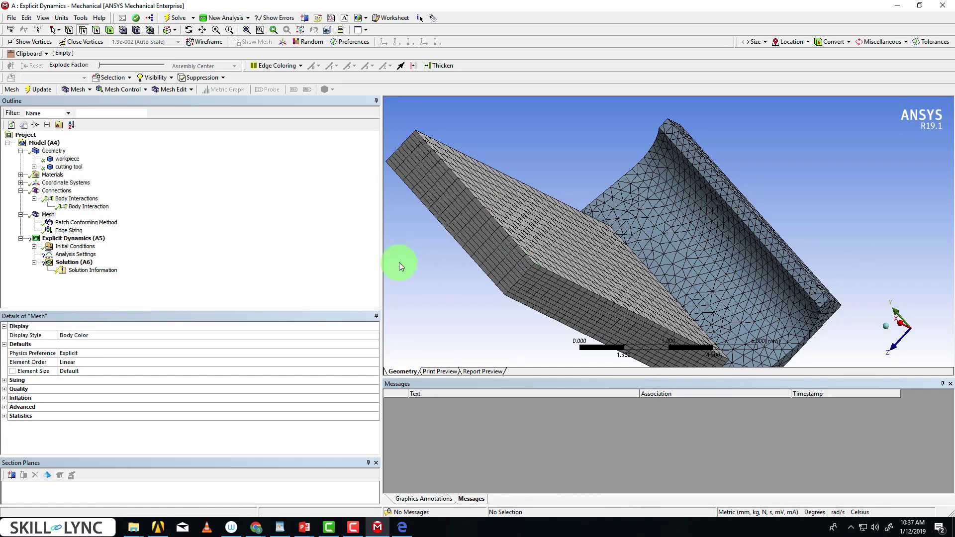
Set the Analysis Settings End Time to 7.5e-004 s
left_click(72, 238)
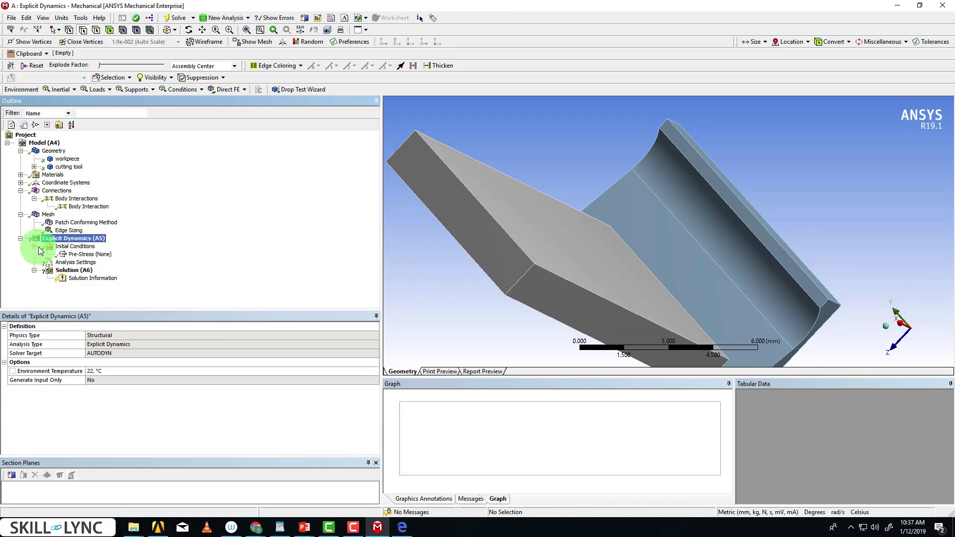
left_click(87, 254)
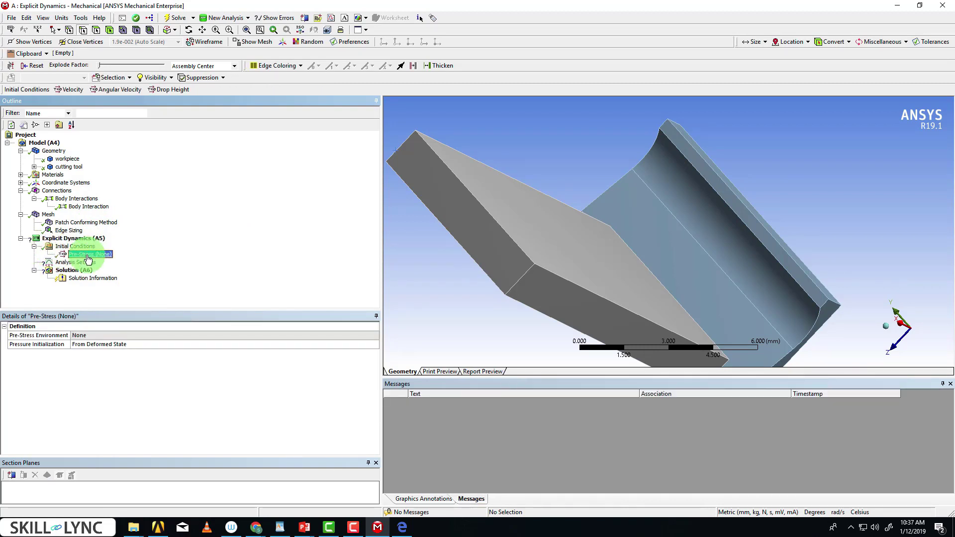
left_click(73, 262)
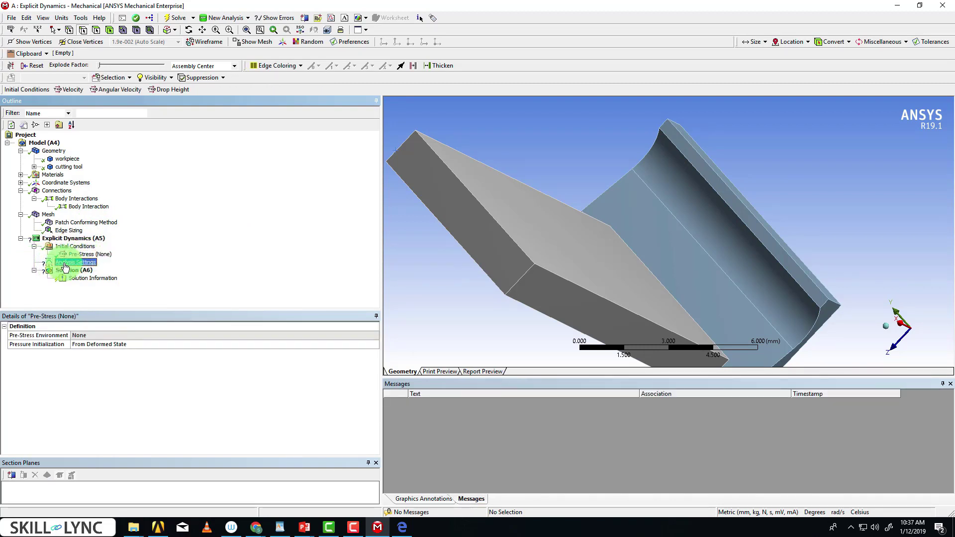
left_click(75, 261)
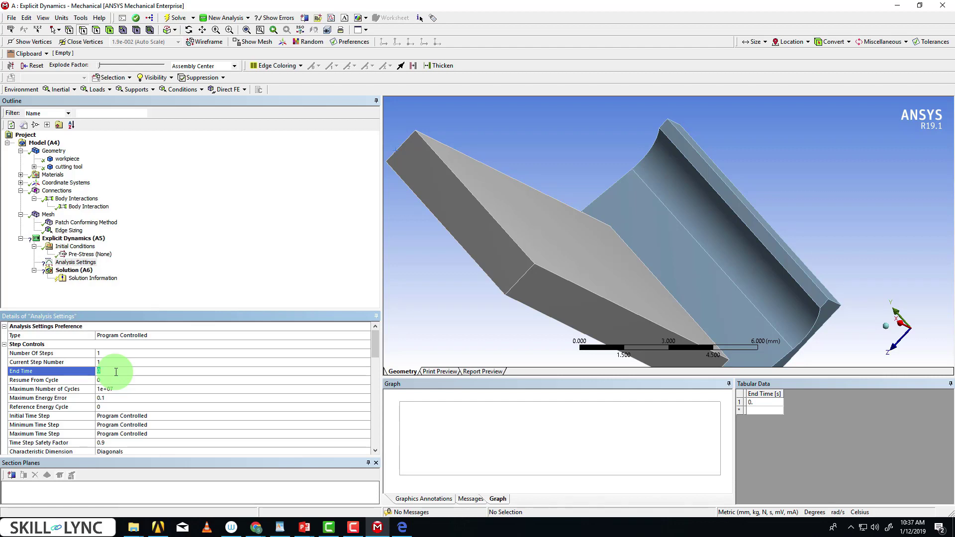
type("7.5e-004 s")
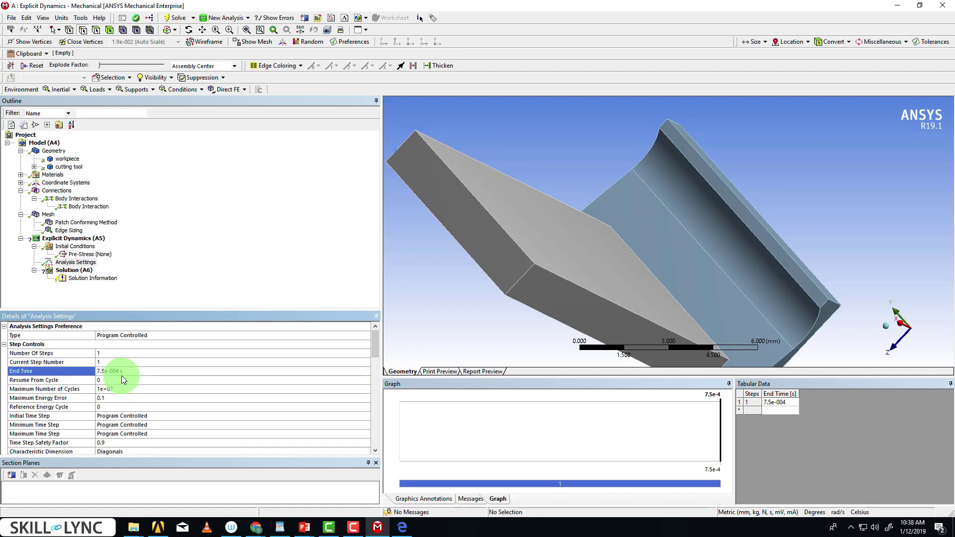
mouse_move(637, 222)
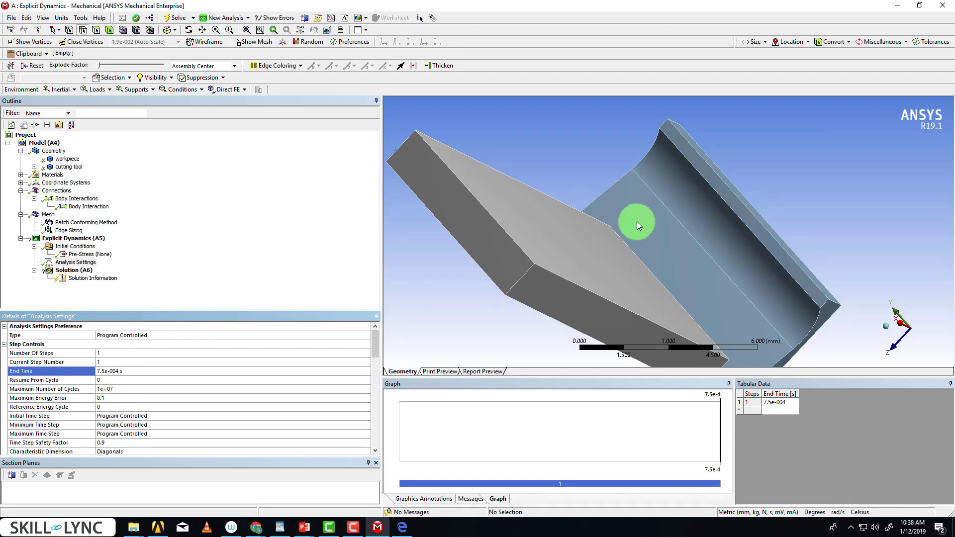
mouse_move(594, 164)
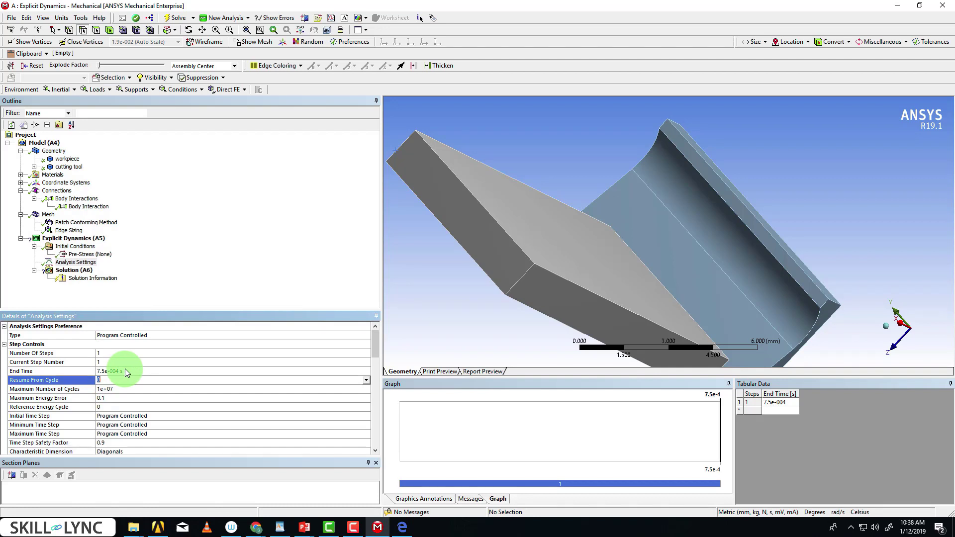
left_click(109, 371)
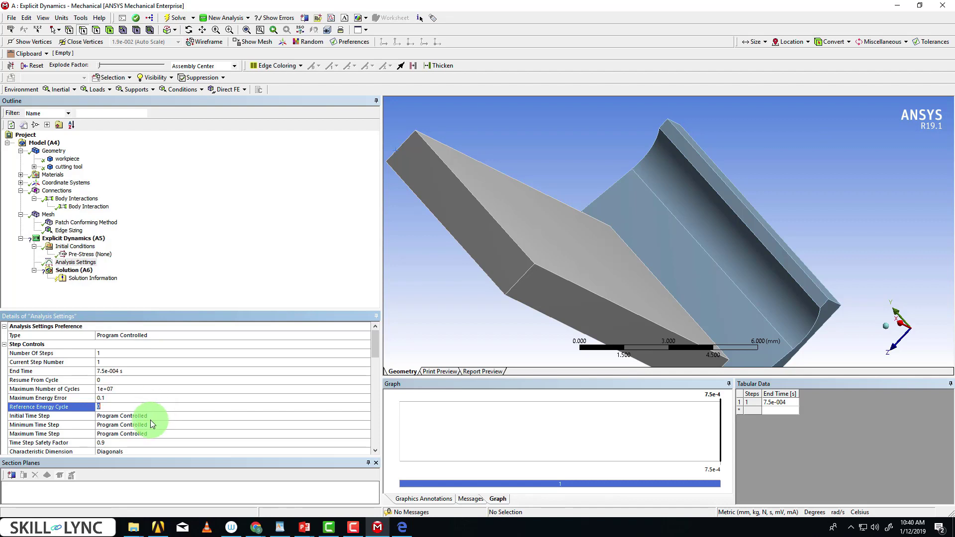
left_click(51, 415)
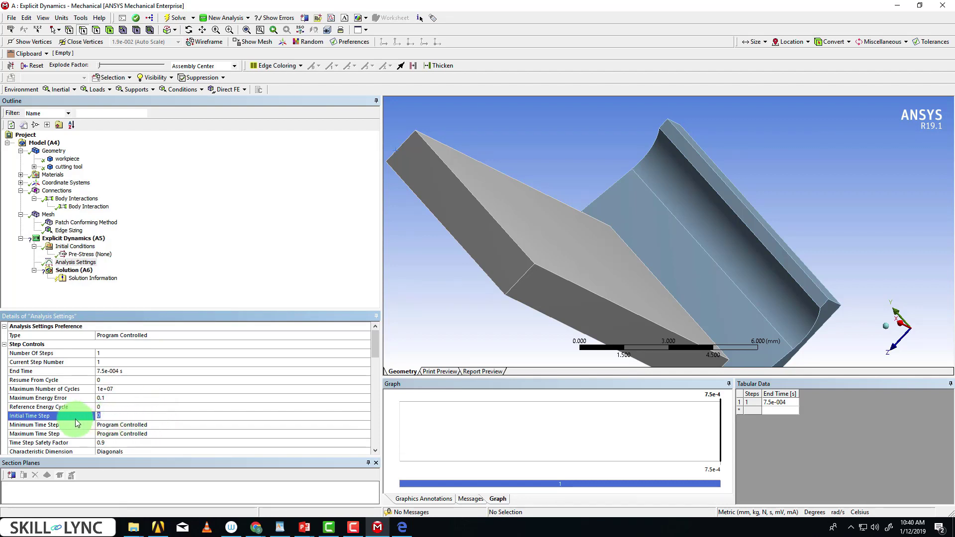
left_click(34, 425)
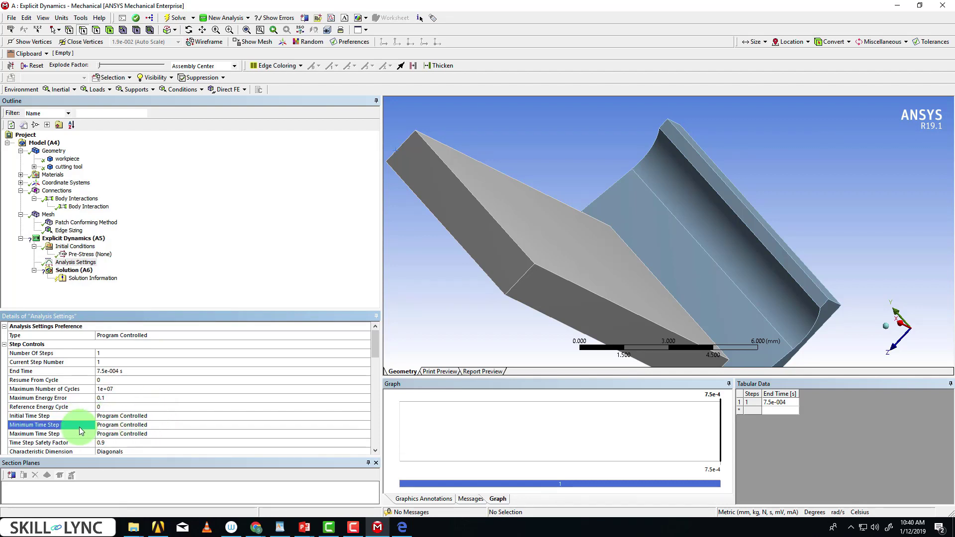